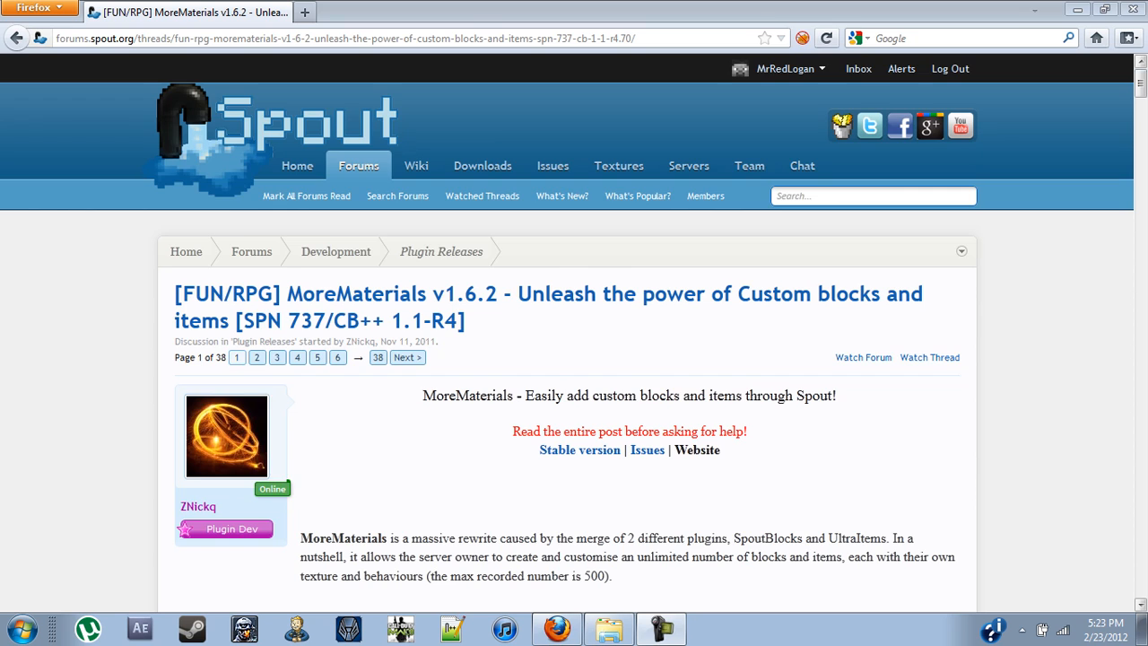
# Read through the MoreMaterials forum post's features and configuration options, dismissing the colour scheme notice
pyautogui.scroll(-3)
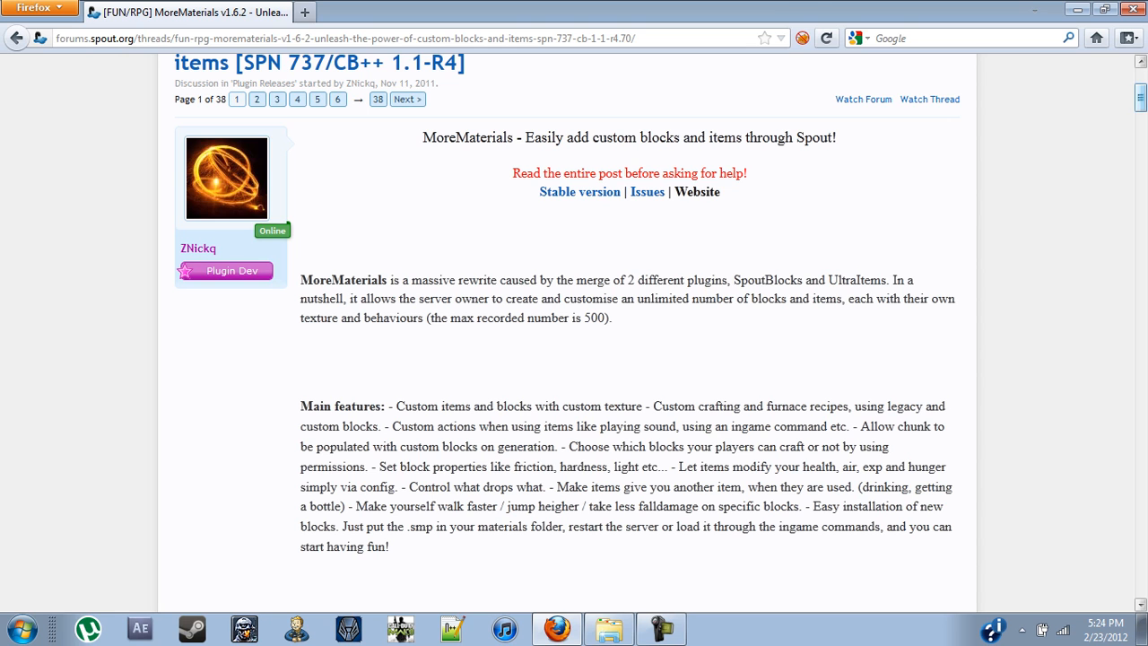
pyautogui.scroll(-3)
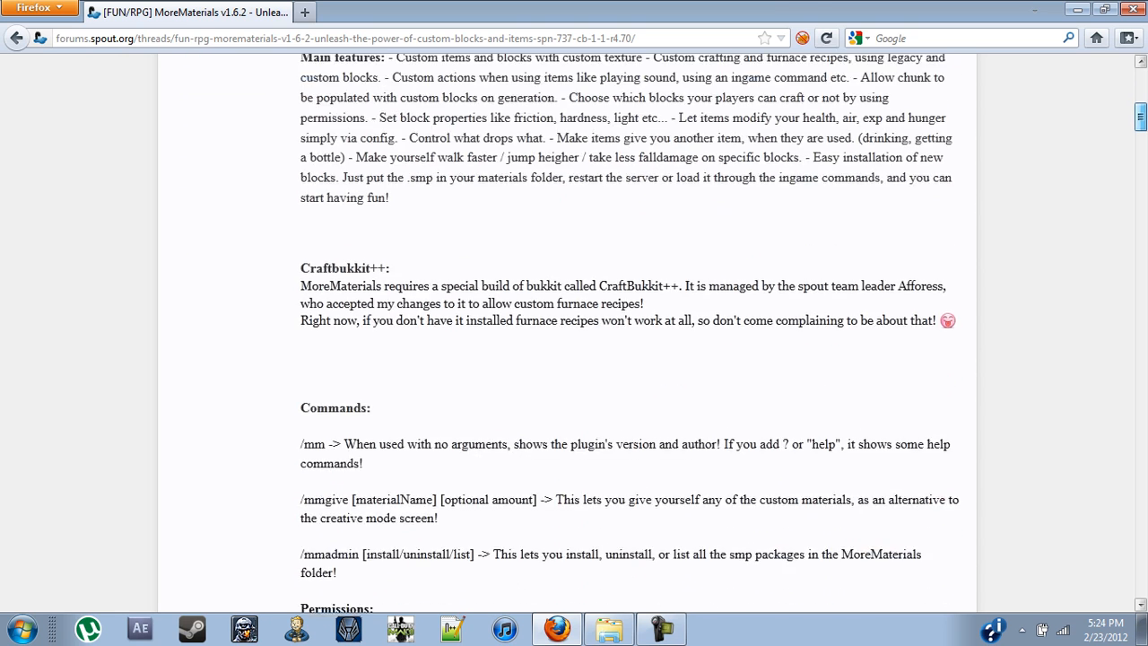
pyautogui.scroll(-3)
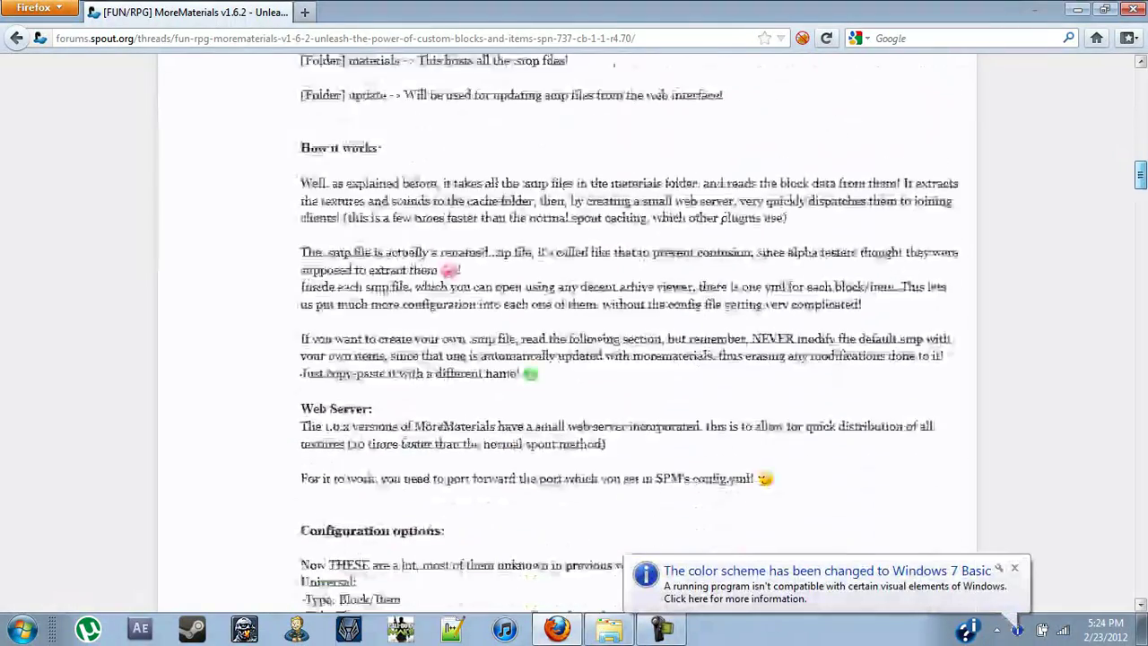
pyautogui.scroll(-3)
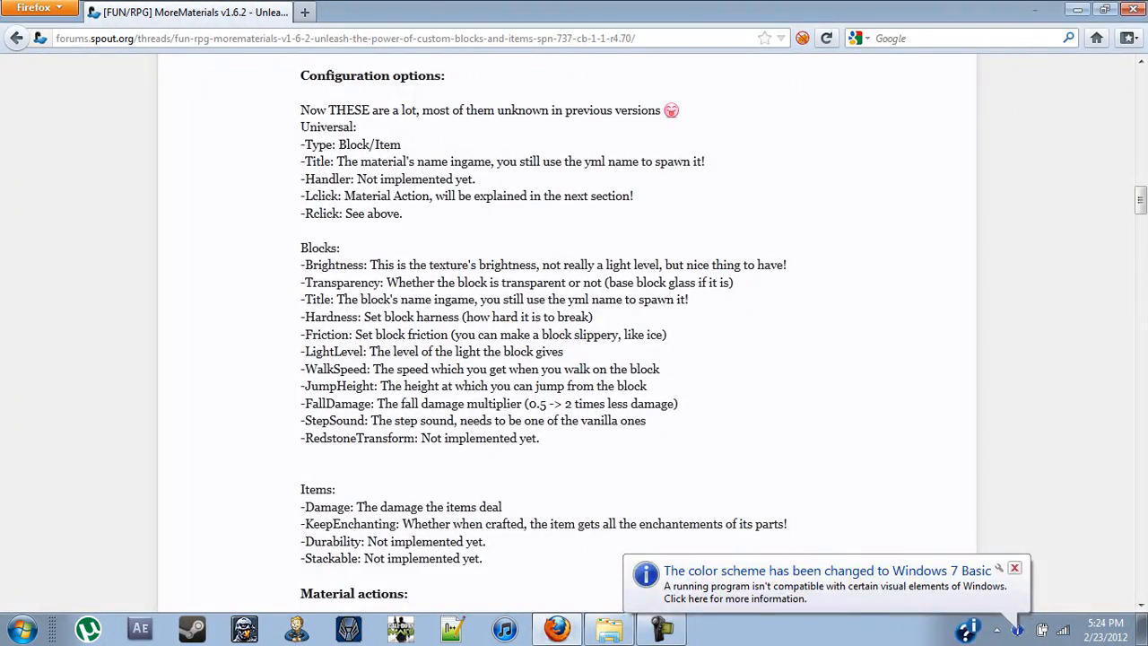
pyautogui.click(1023, 567)
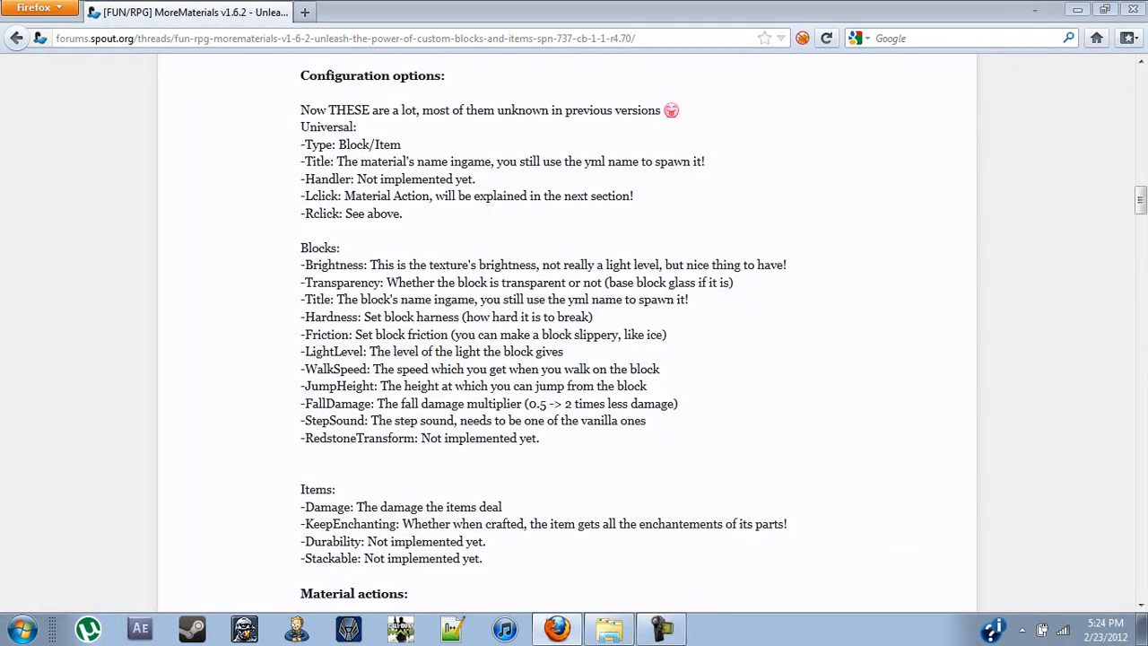
pyautogui.scroll(3)
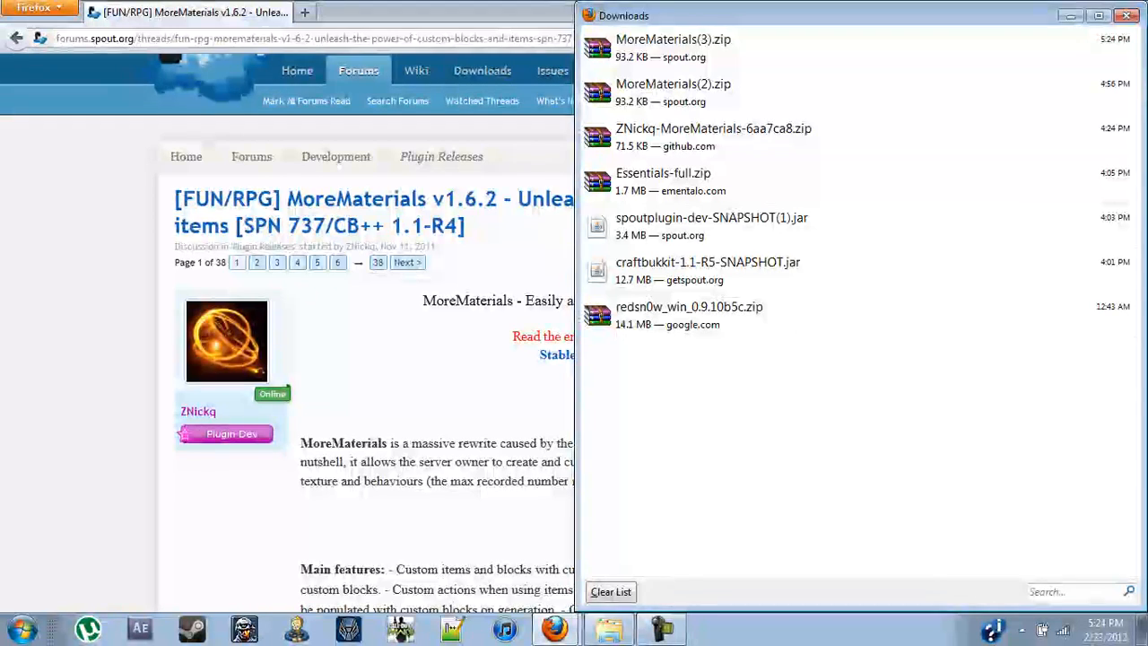
# Open the downloaded MoreMaterials(3).zip archive in WinRAR
pyautogui.doubleClick(669, 39)
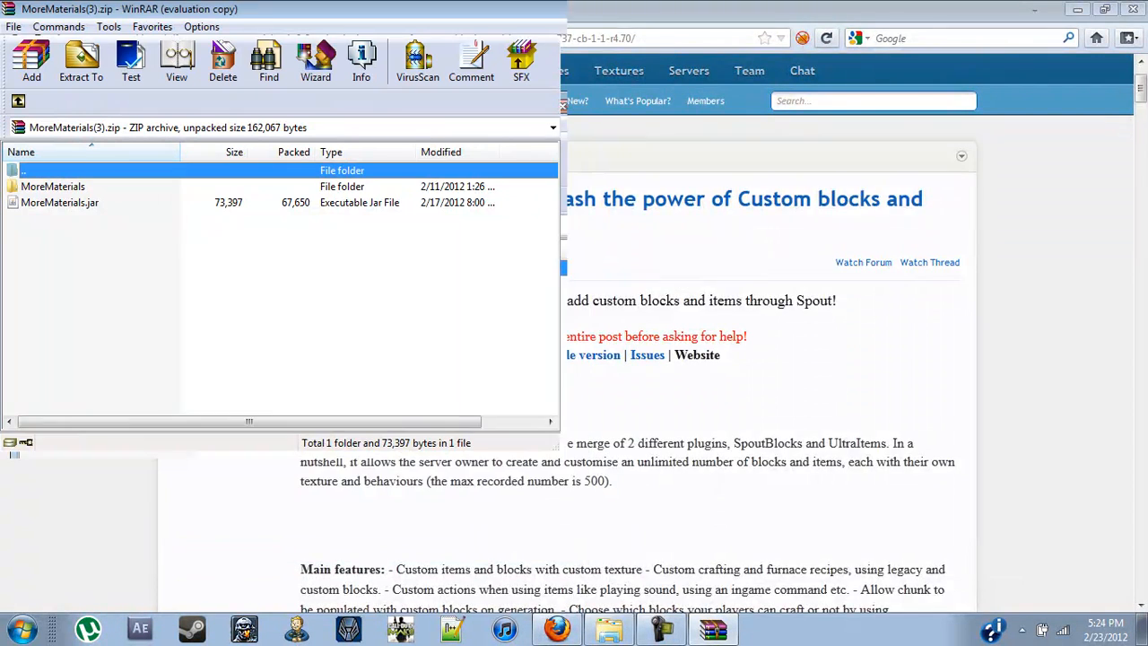
# Enter the archive's MoreMaterials folder and open config.yml (Port 8180, Hostname localhost) in Notepad++
pyautogui.doubleClick(52, 185)
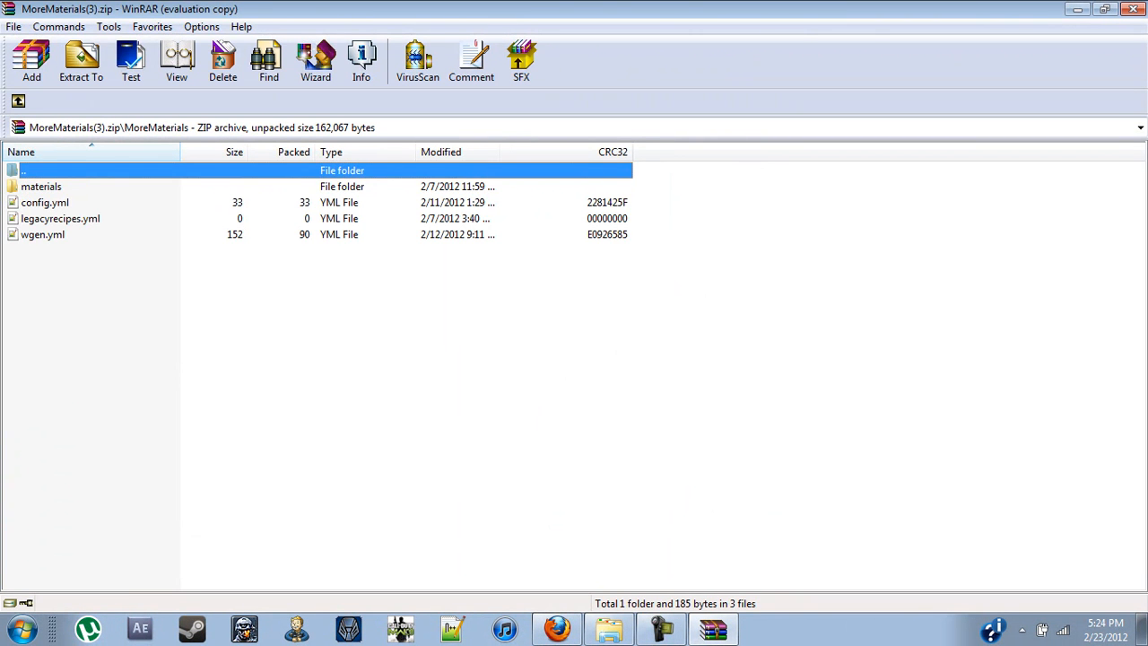
pyautogui.doubleClick(41, 185)
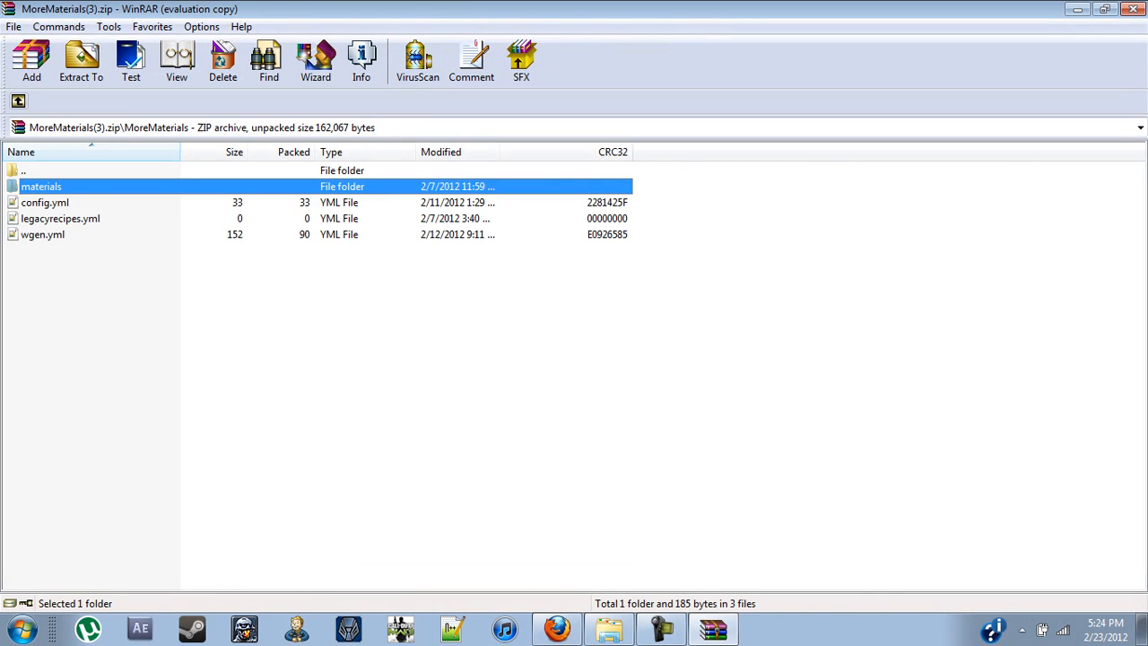
pyautogui.doubleClick(50, 205)
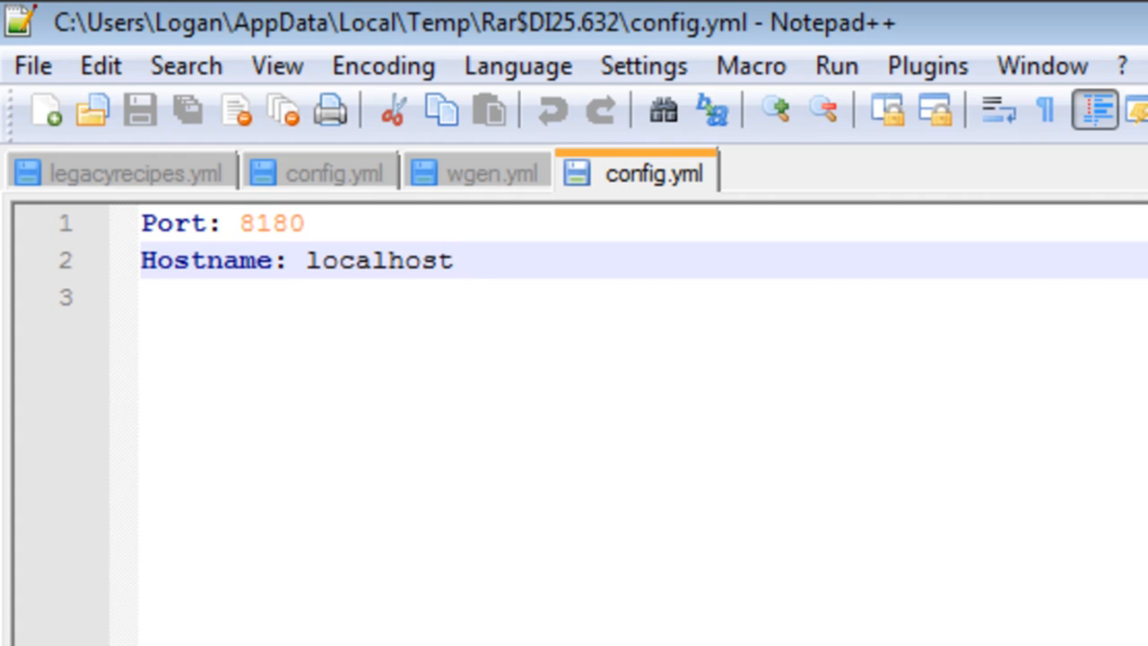
# Return from config.yml to the WinRAR MoreMaterials folder listing
pyautogui.click(448, 260)
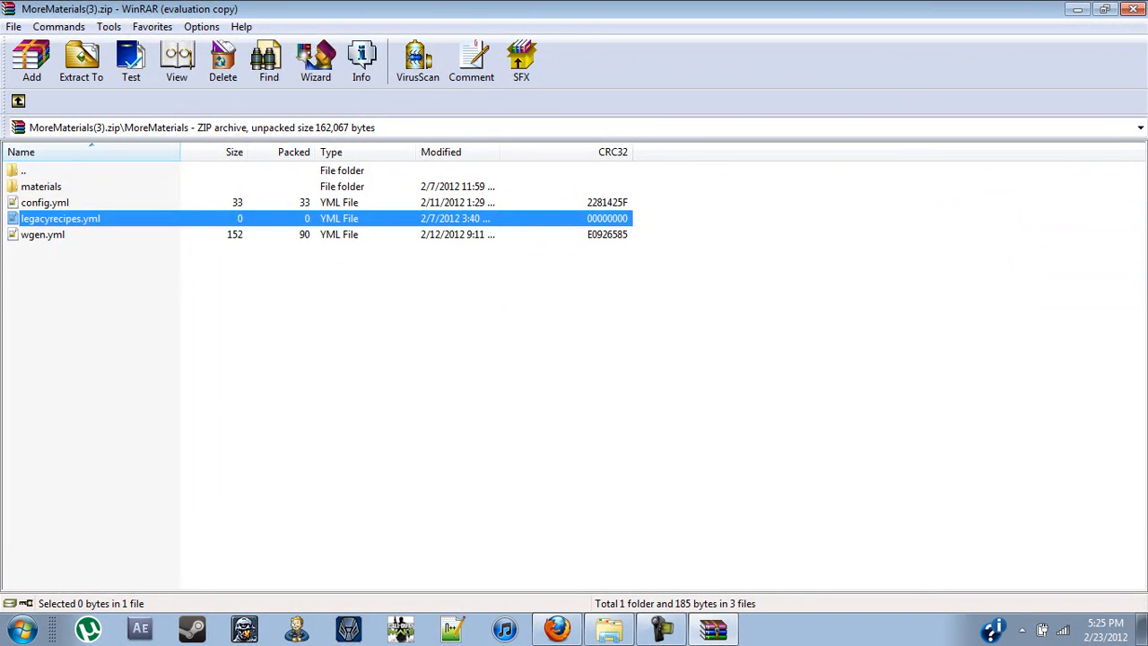
# Open legacyrecipes.yml and wgen.yml from the archive in Notepad++
pyautogui.doubleClick(72, 219)
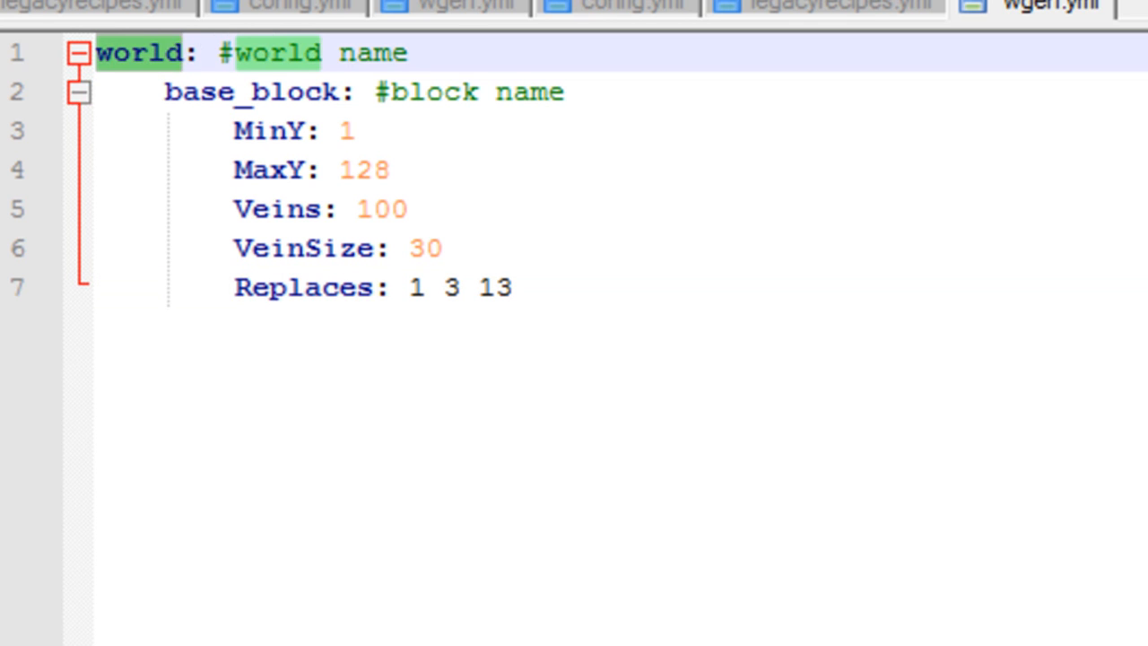
pyautogui.click(400, 52)
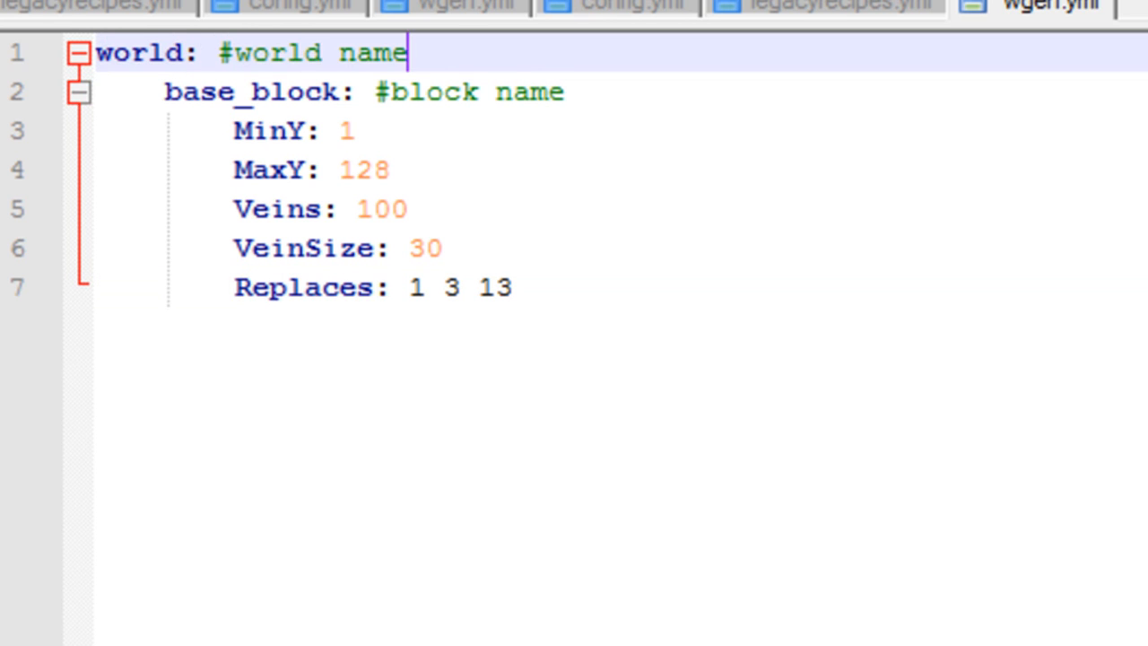
pyautogui.doubleClick(251, 92)
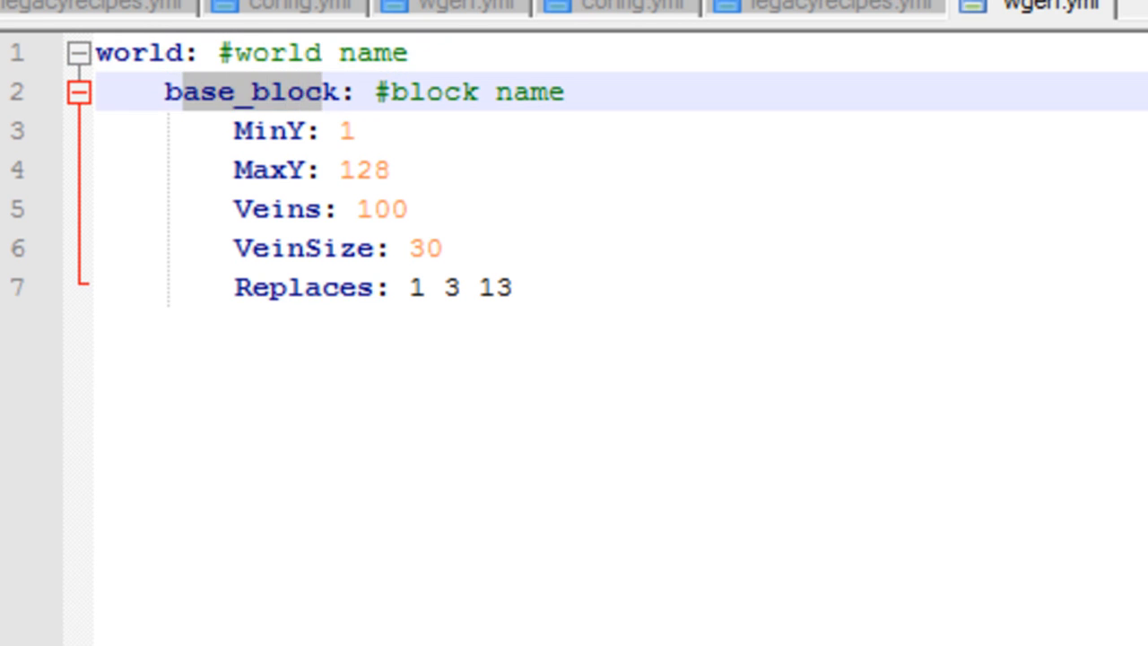
pyautogui.doubleClick(251, 93)
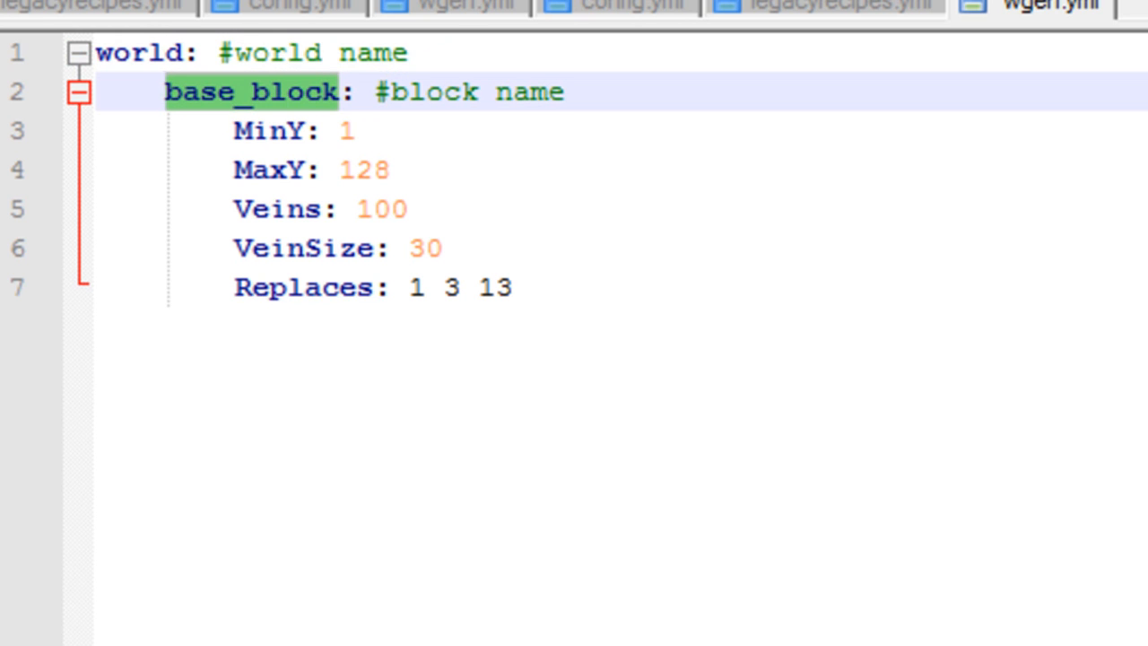
pyautogui.click(287, 133)
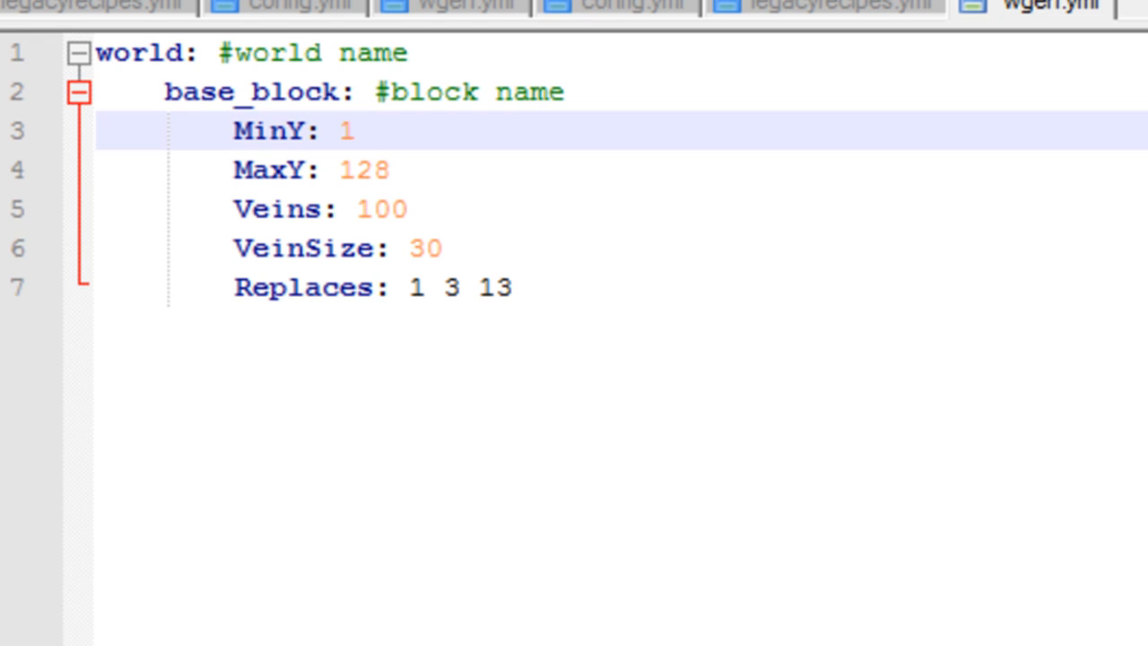
pyautogui.click(391, 170)
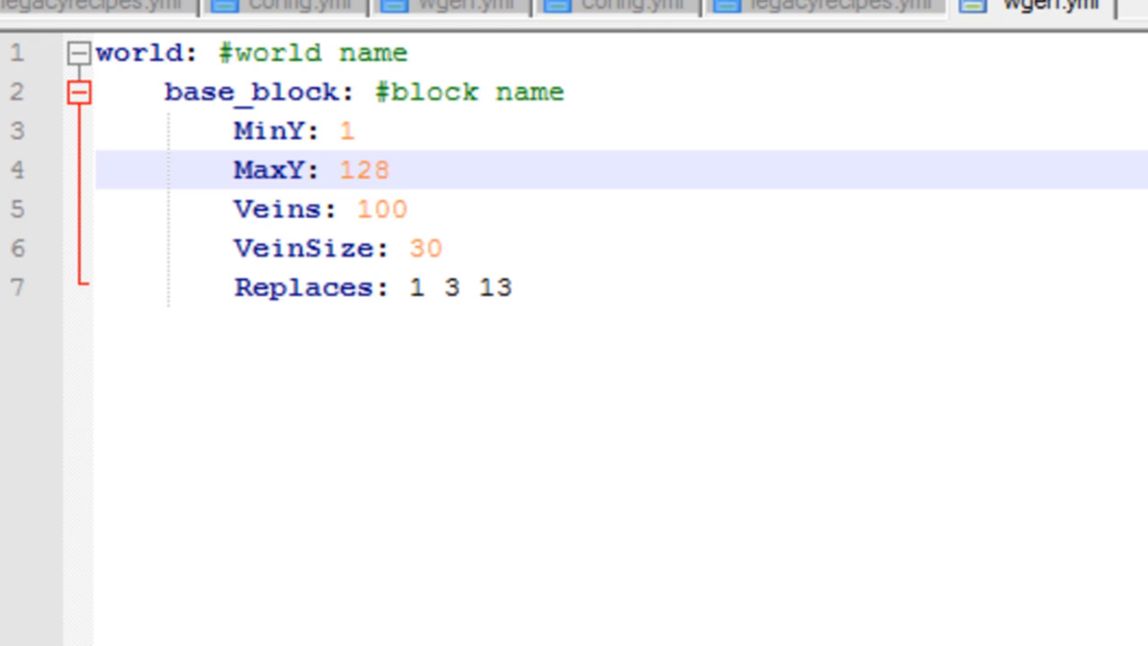
pyautogui.click(287, 208)
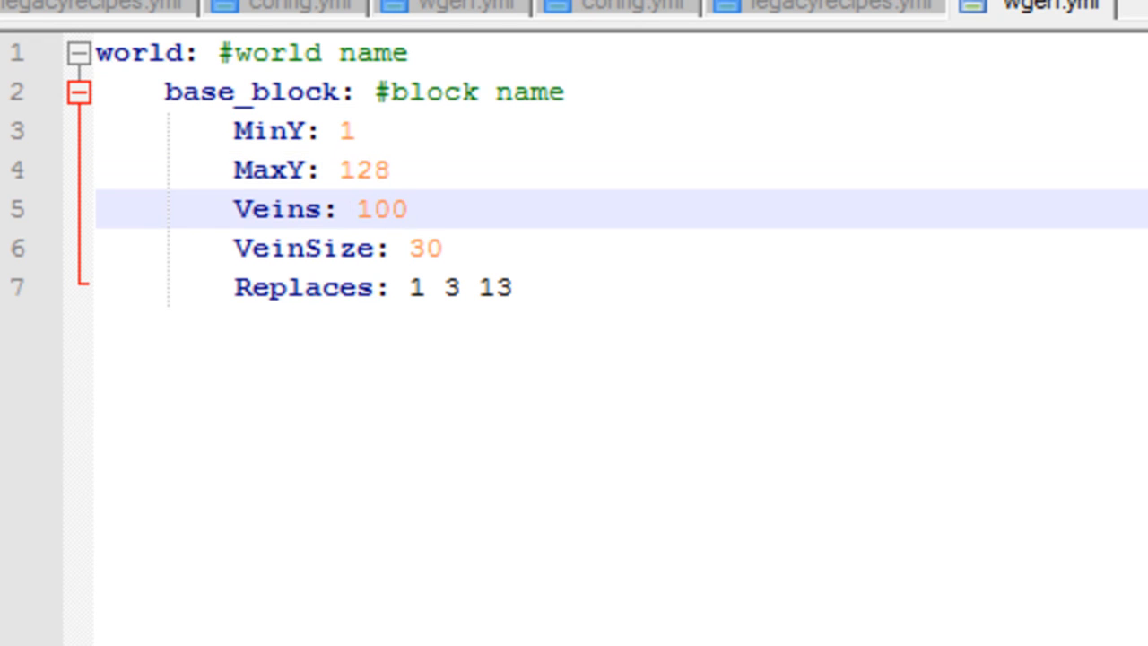